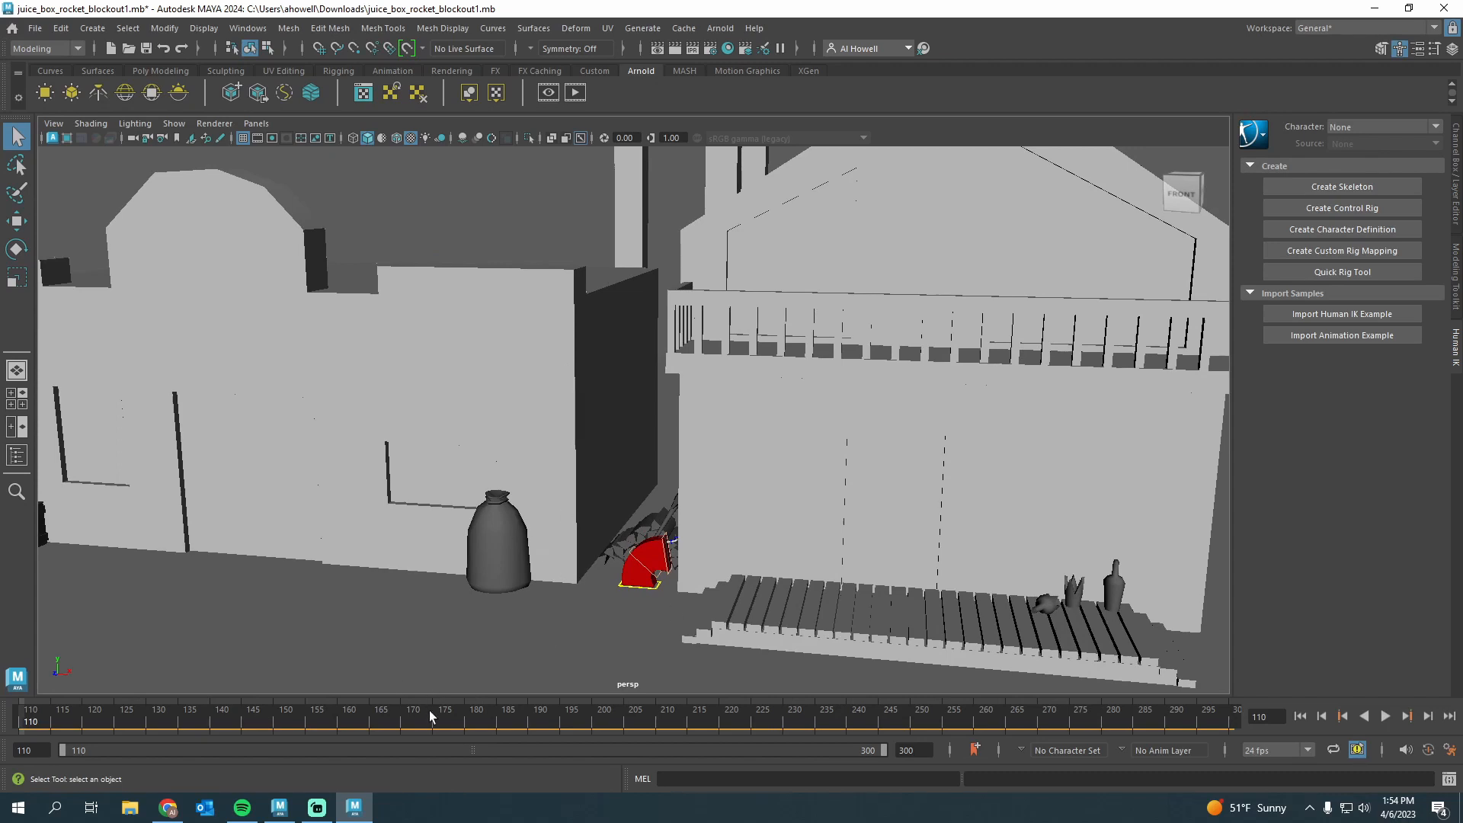
Step: Enable Playblast Display > Override Viewport from the viewport's Show menu
right_click(433, 719)
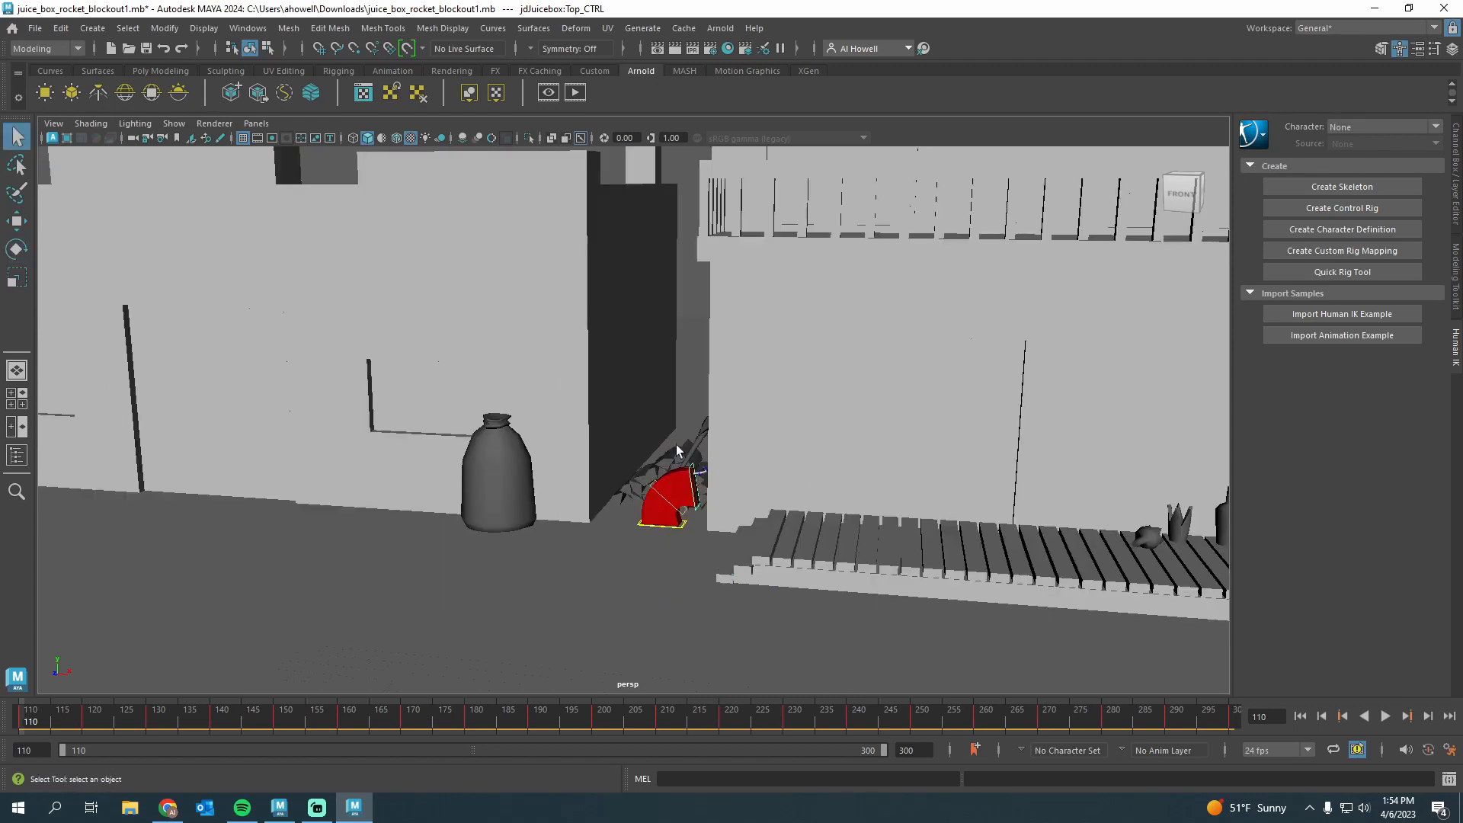
left_click(173, 122)
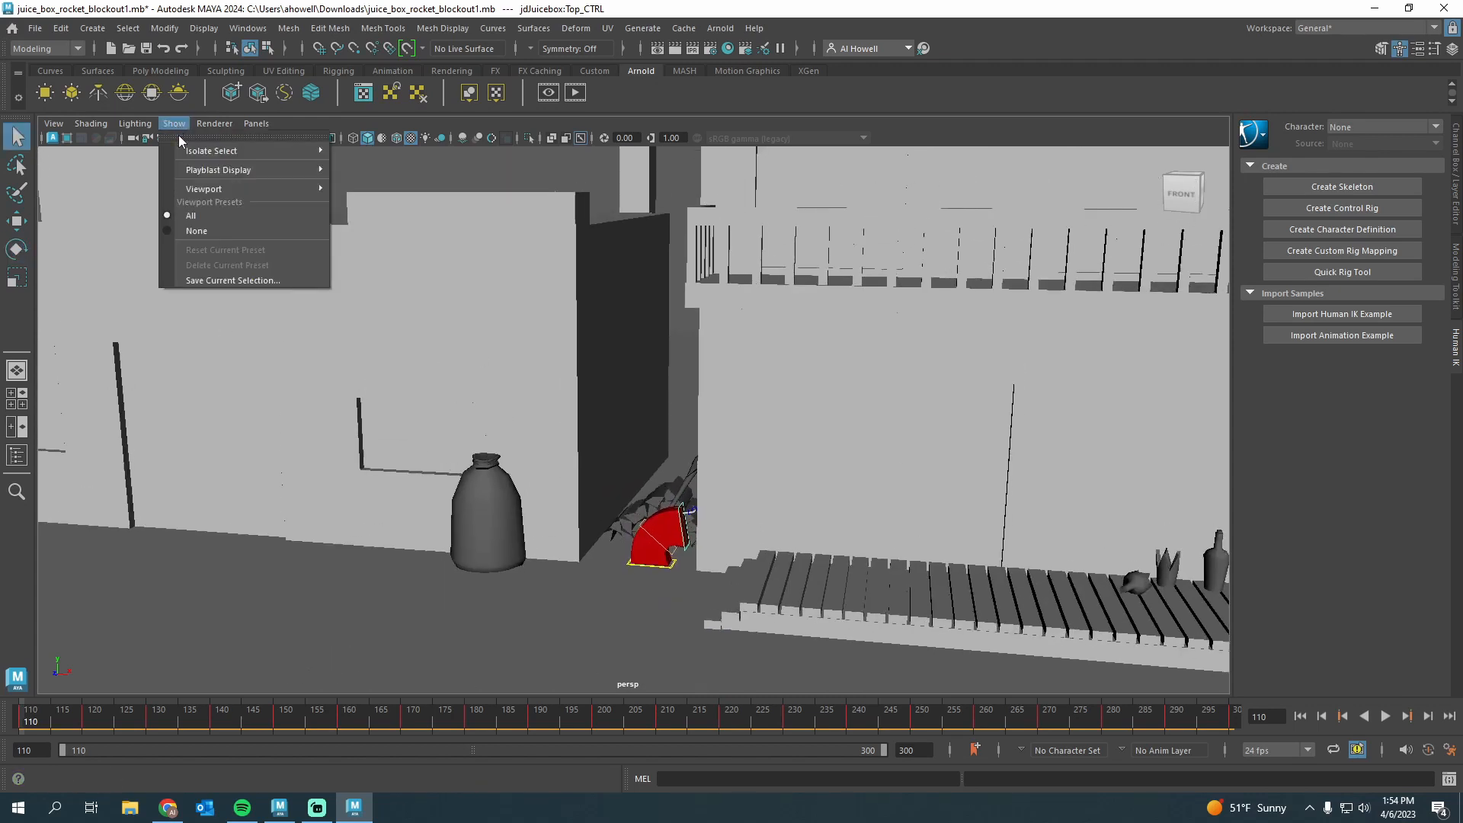
mouse_move(203, 188)
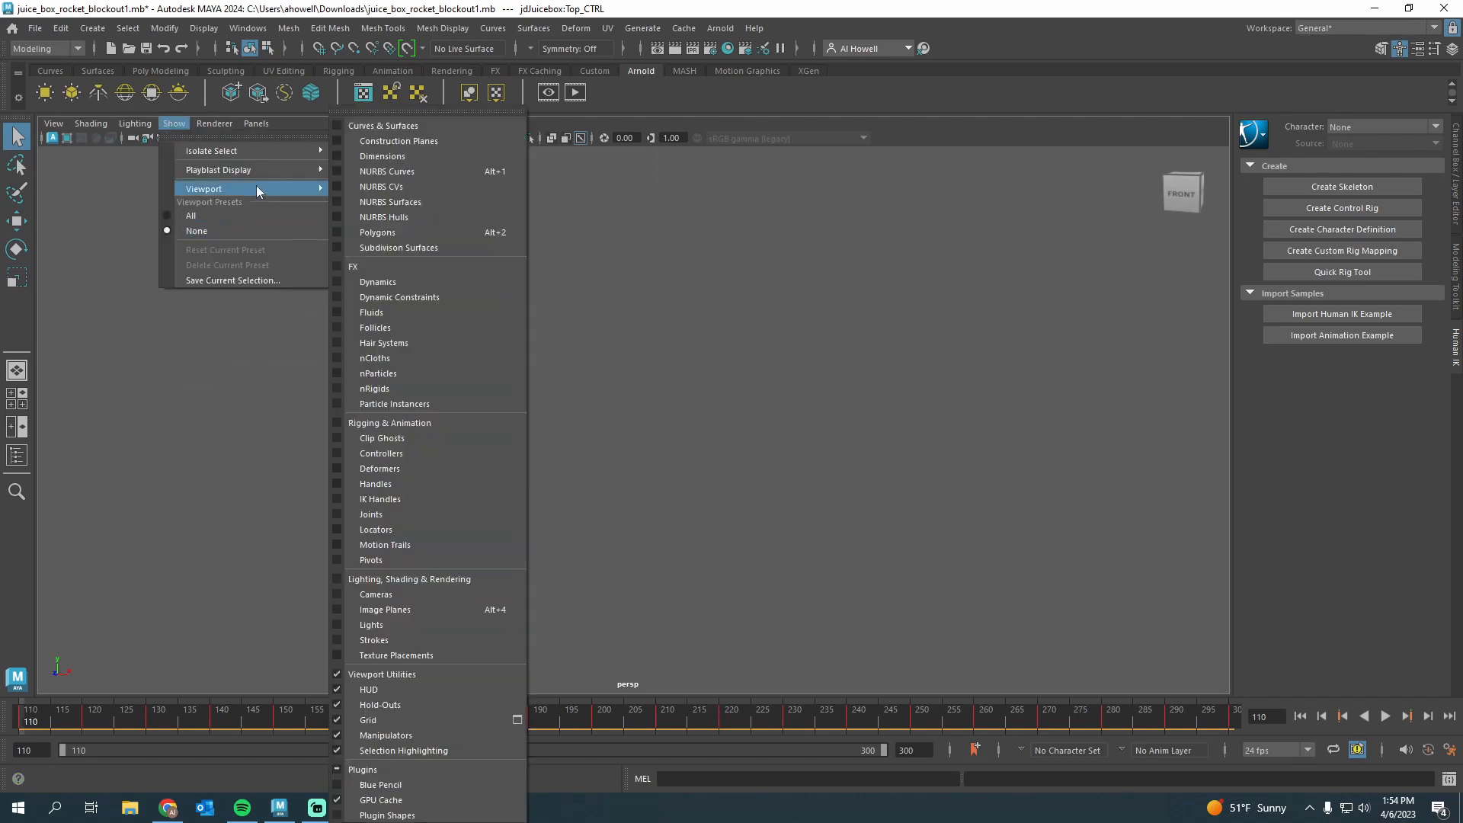
mouse_move(363, 416)
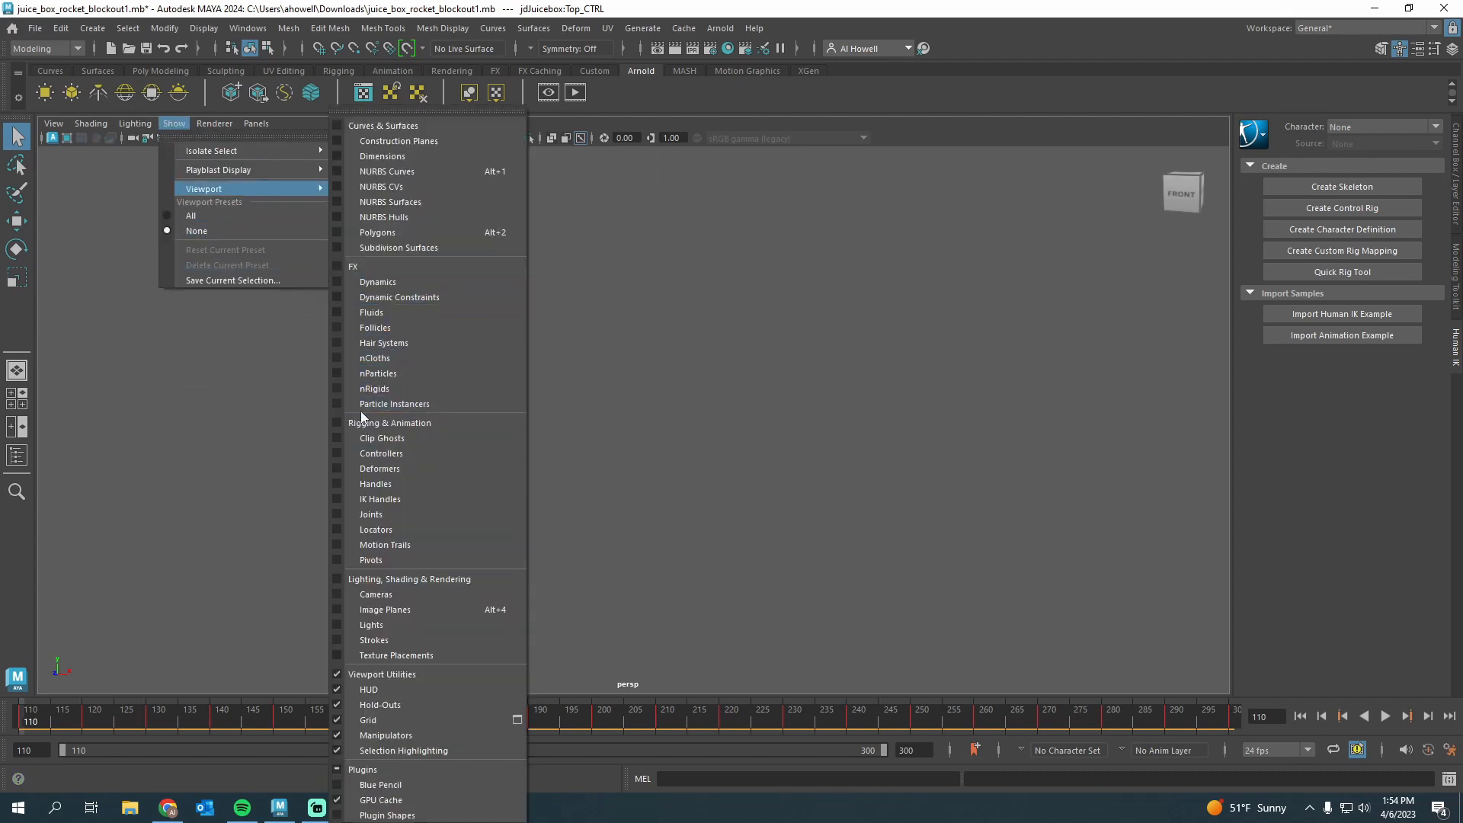
mouse_move(400, 247)
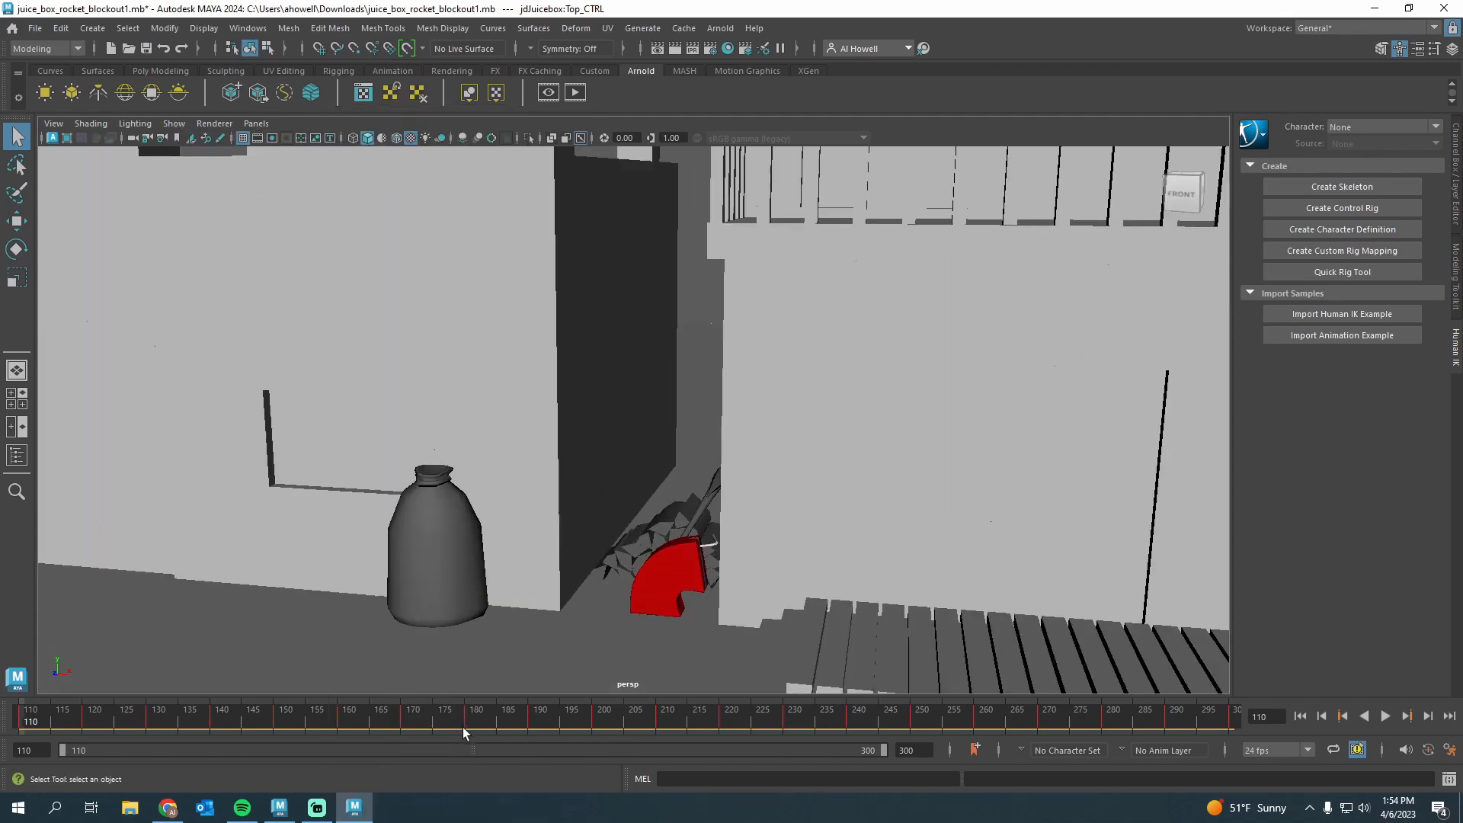
left_click(174, 123)
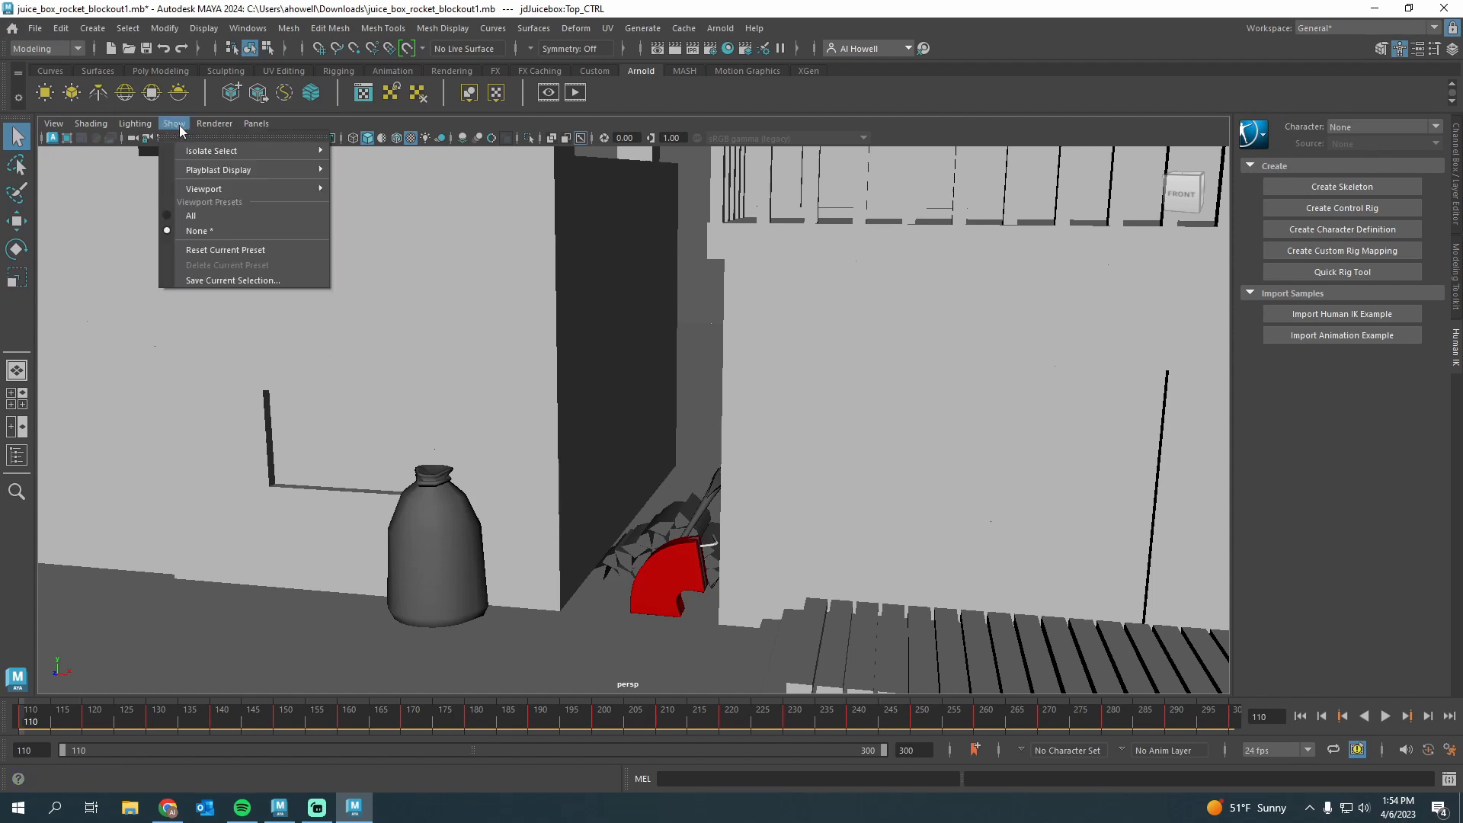
left_click(659, 582)
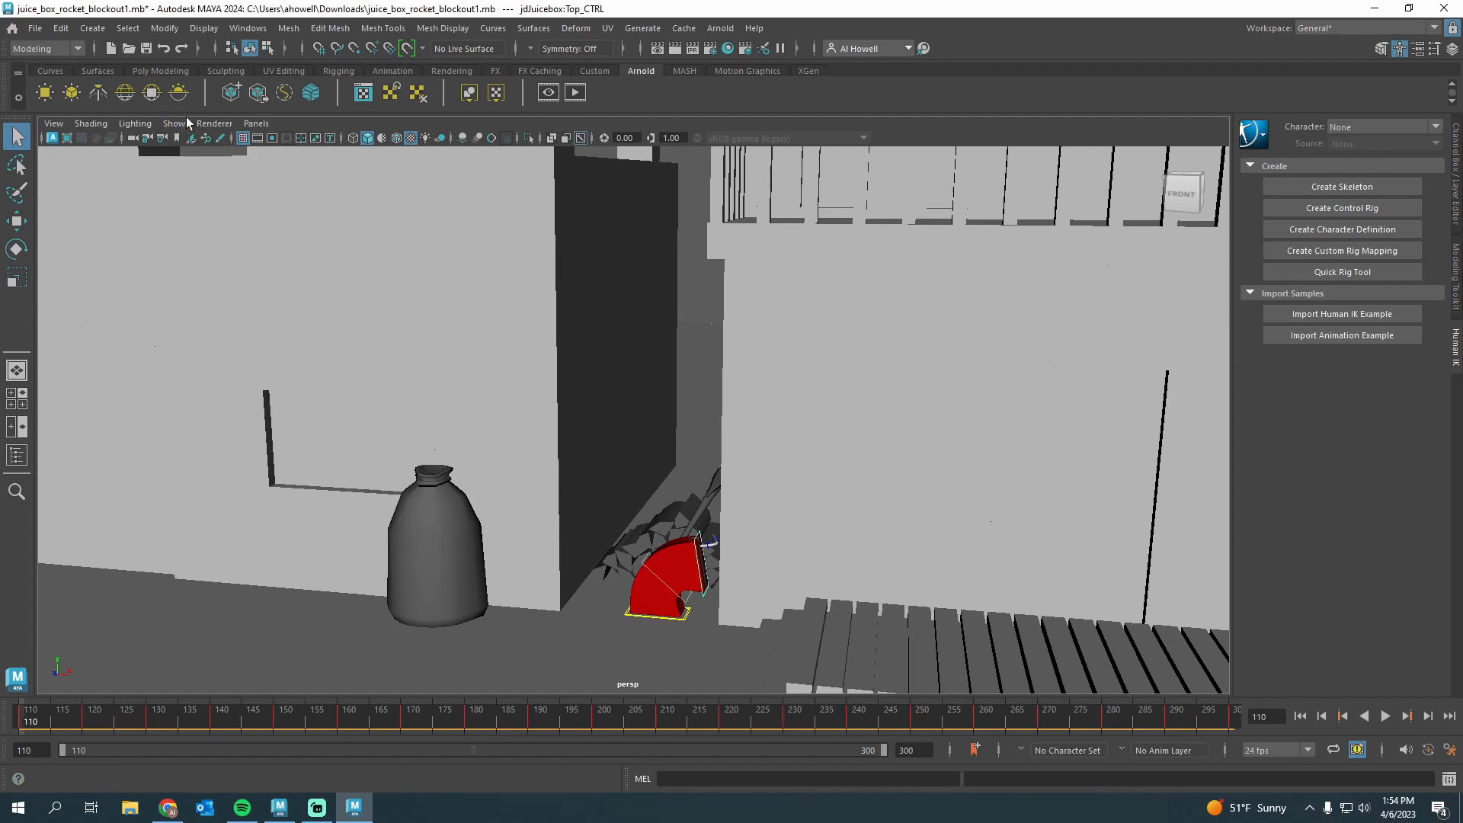
left_click(174, 122)
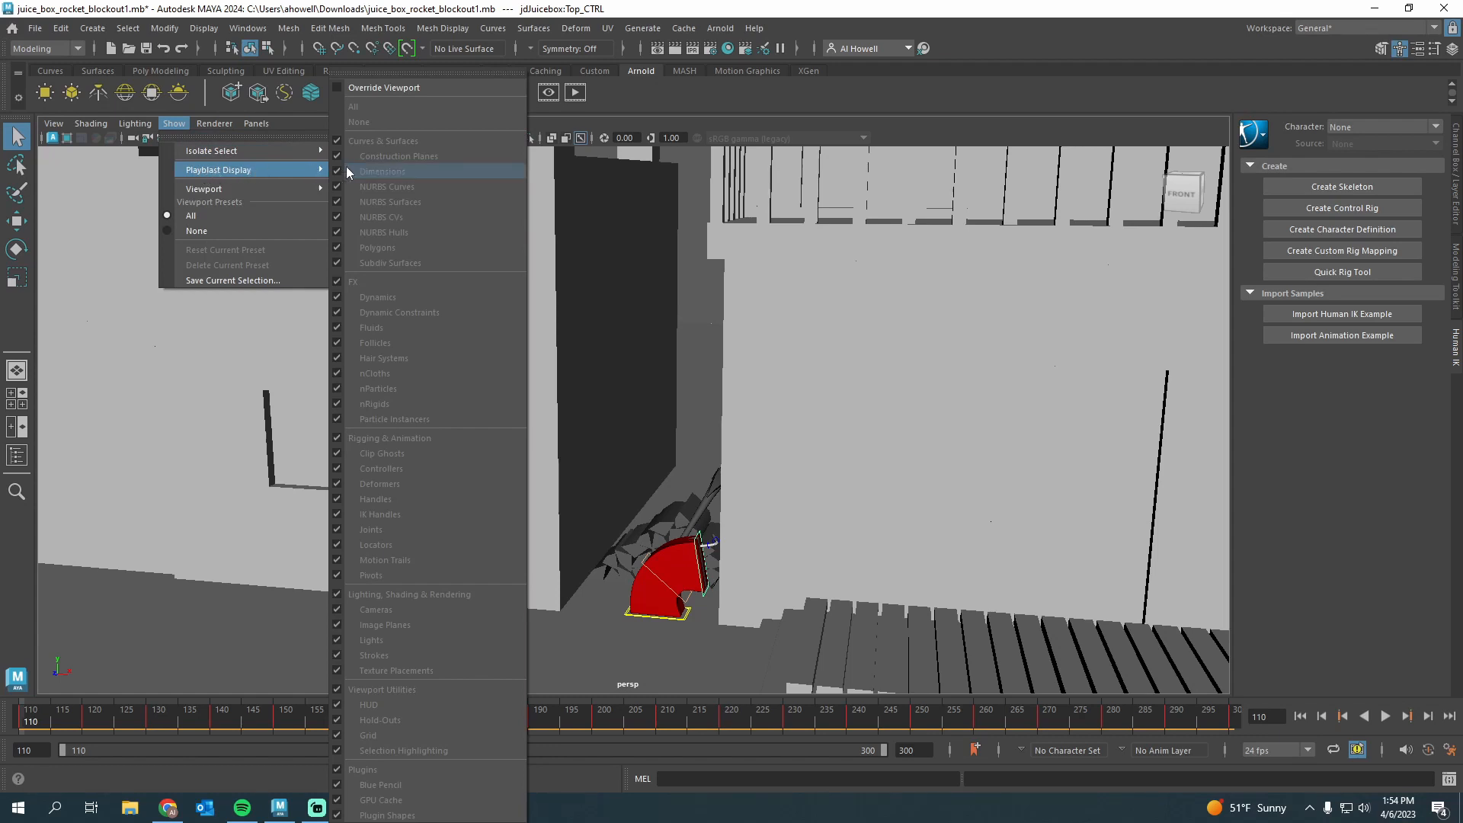
mouse_move(384, 95)
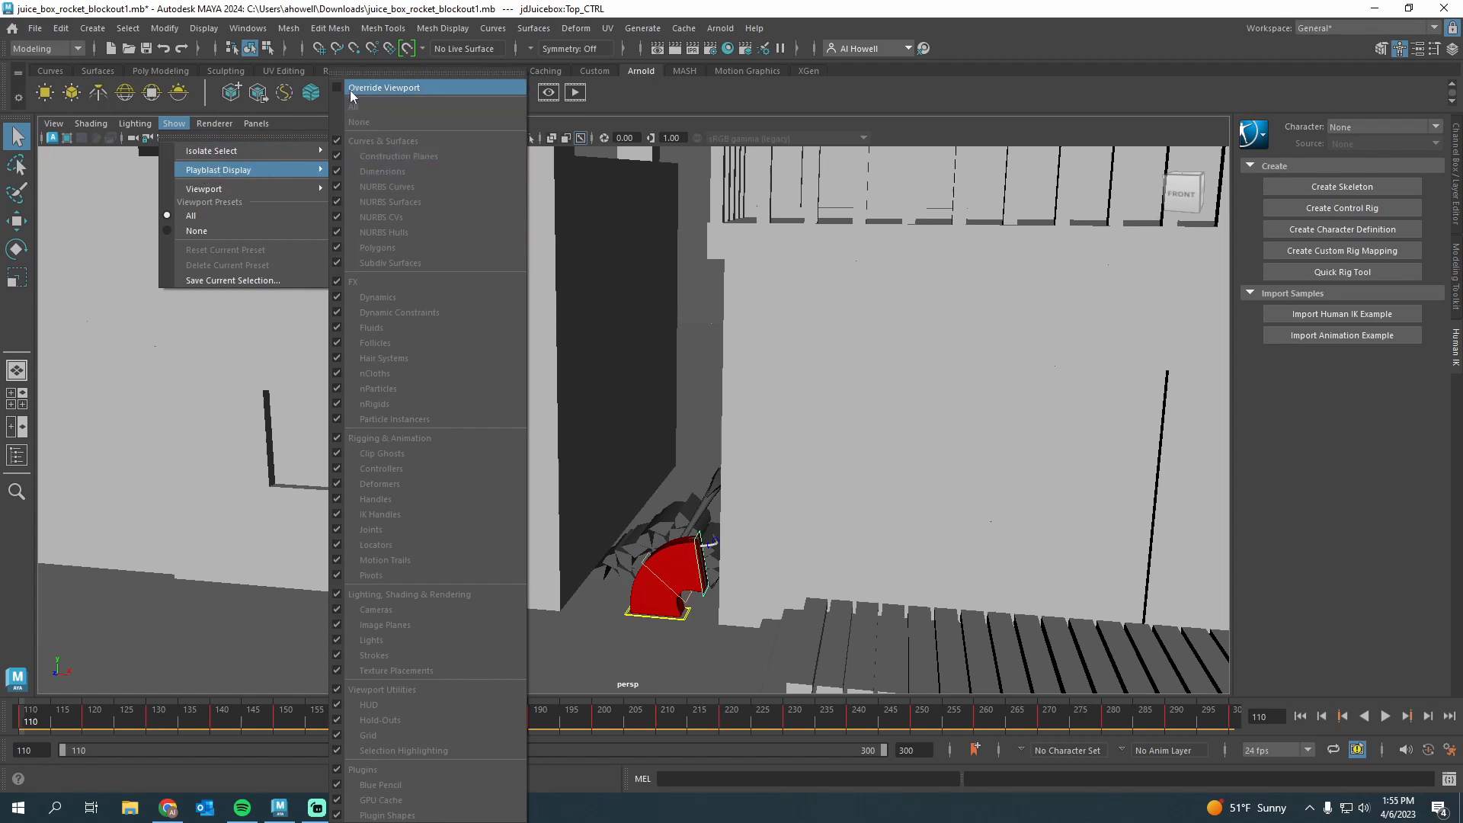
mouse_move(256, 171)
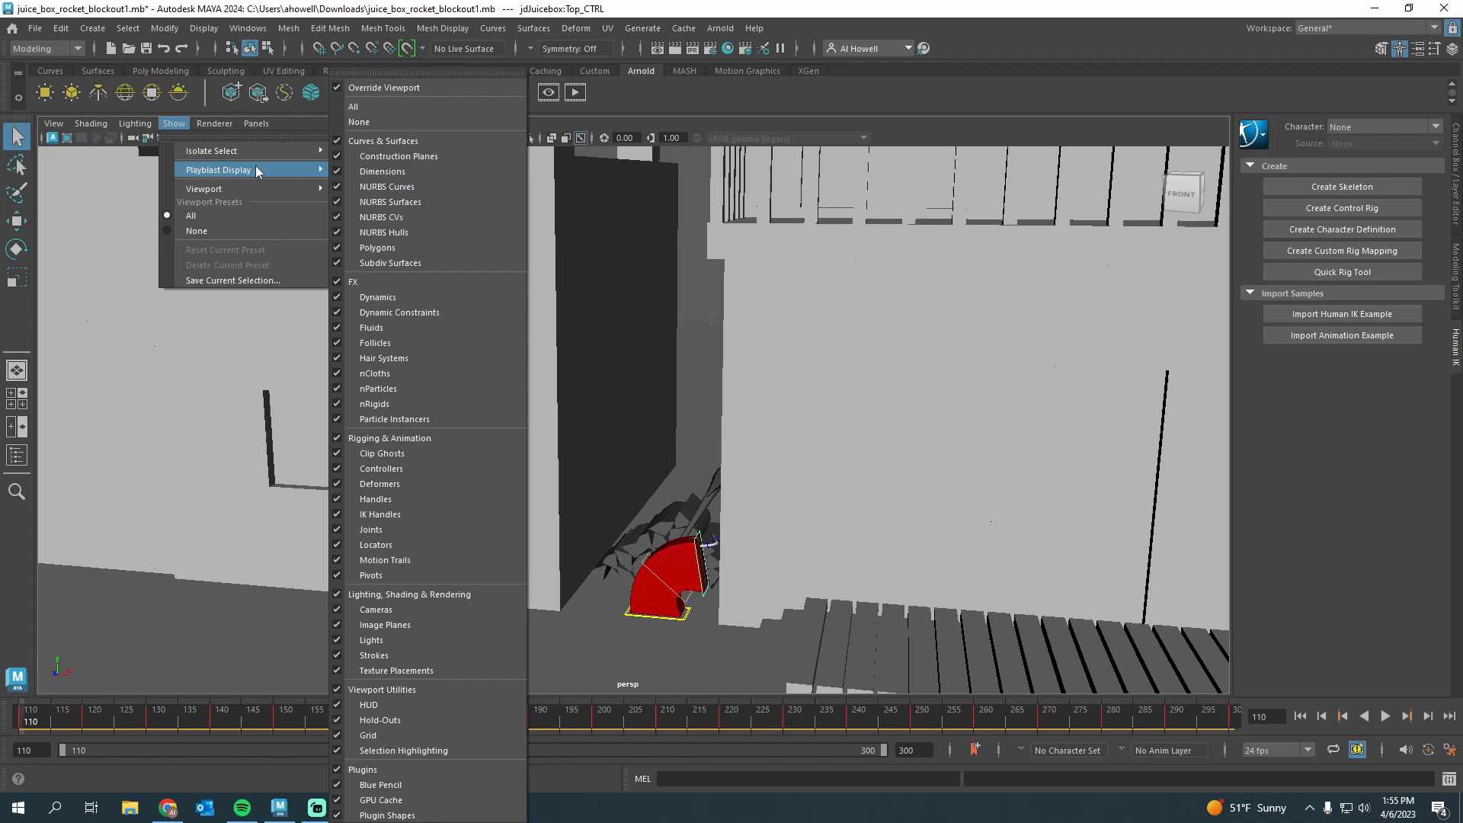
mouse_move(372, 122)
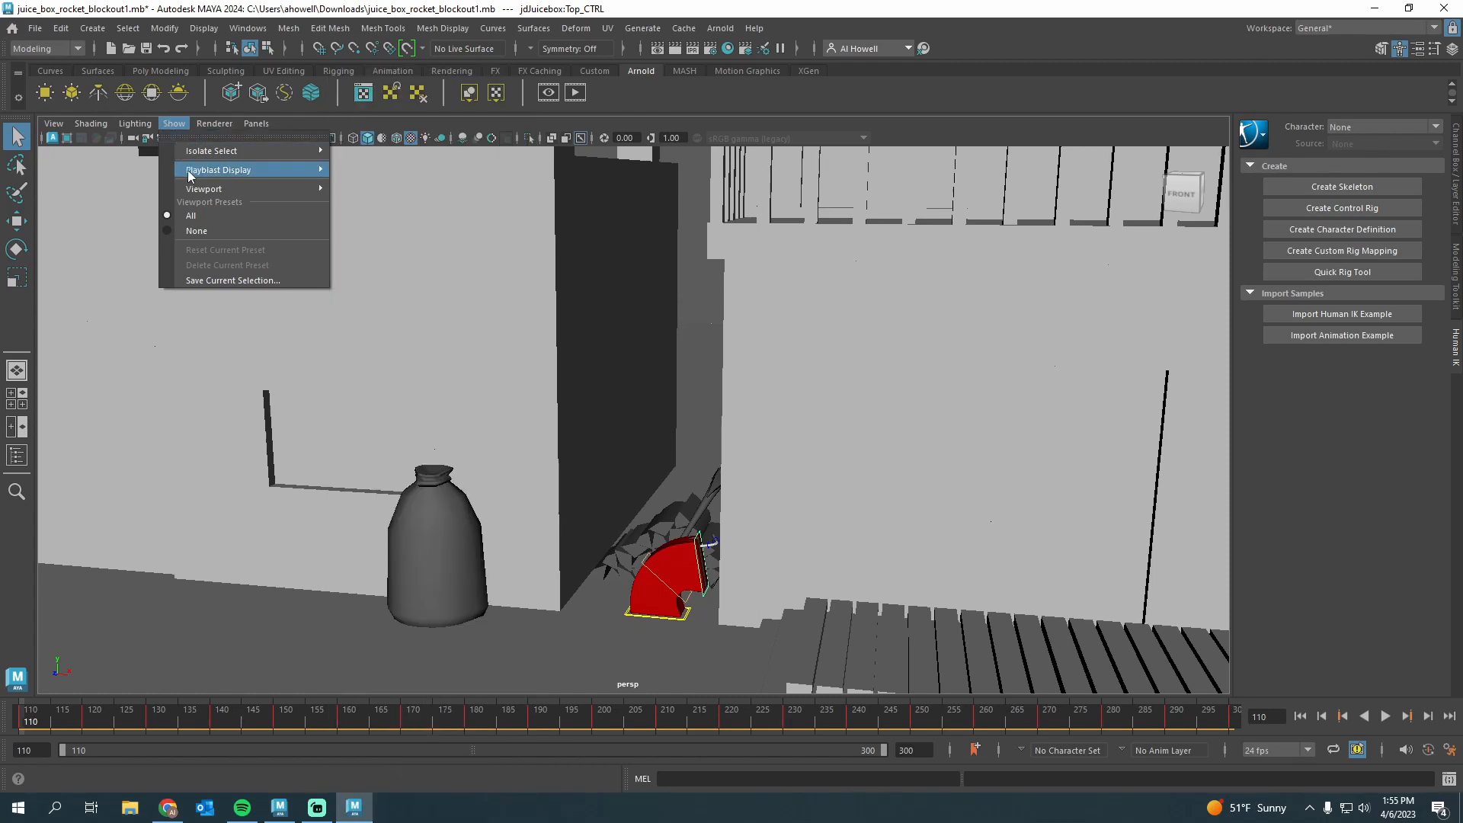
mouse_move(218, 169)
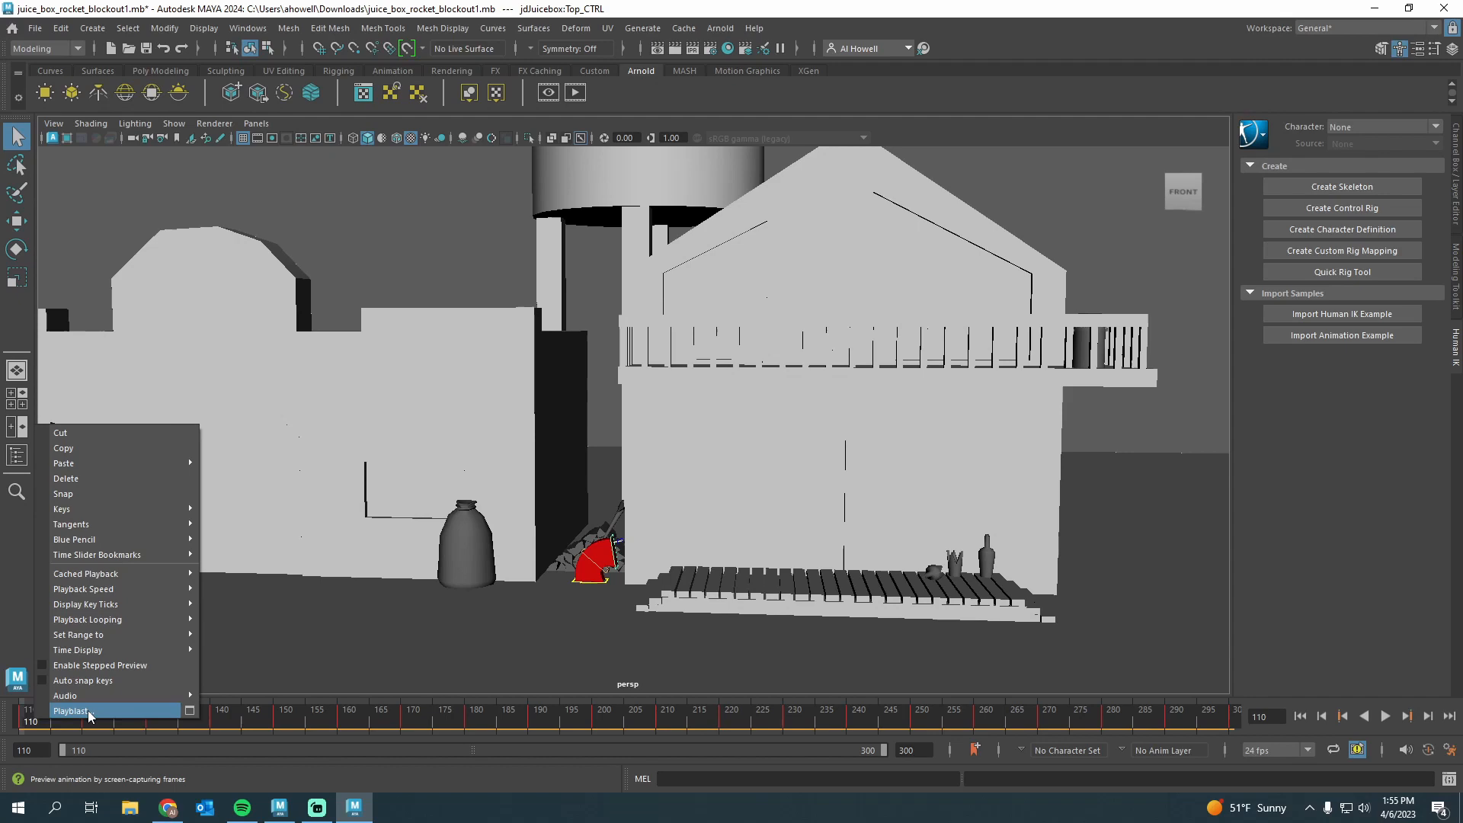
Step: Run a playblast from the time slider and watch it without rig controls showing
left_click(63, 710)
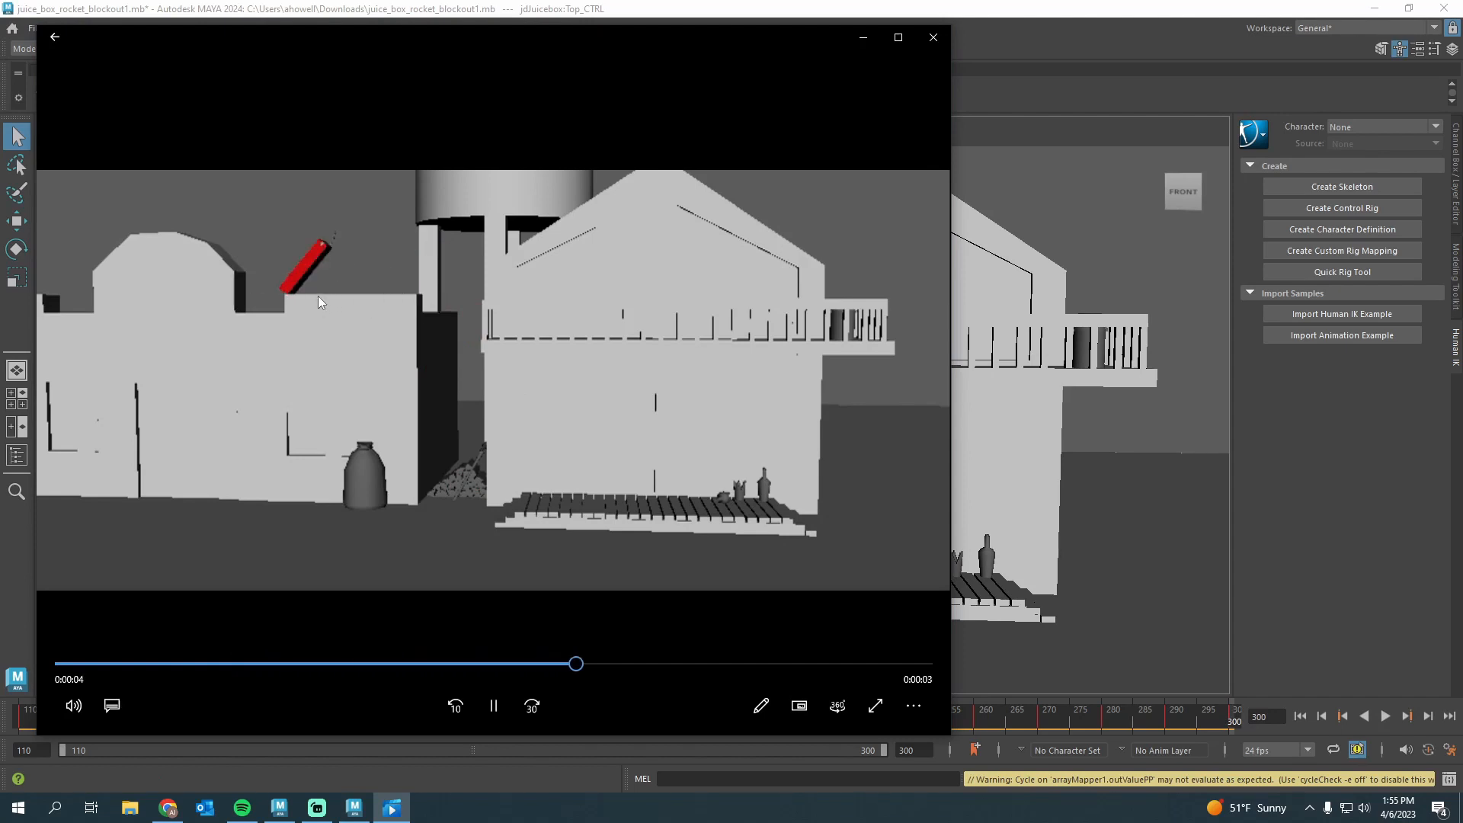
left_click(933, 36)
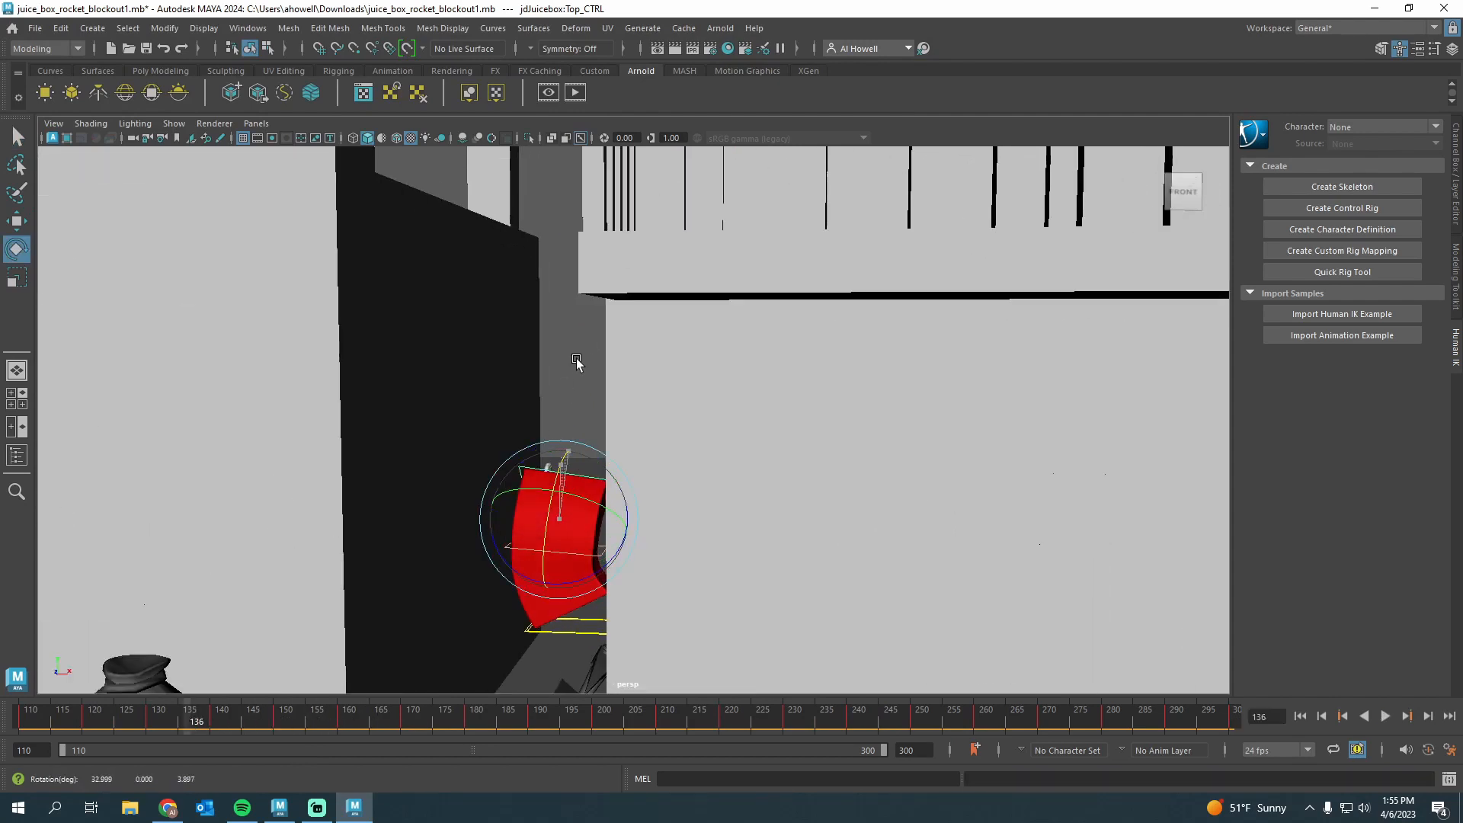
Step: Rotate the red juice box control so it tilts further over at frame 136
left_click_drag(576, 364, 588, 500)
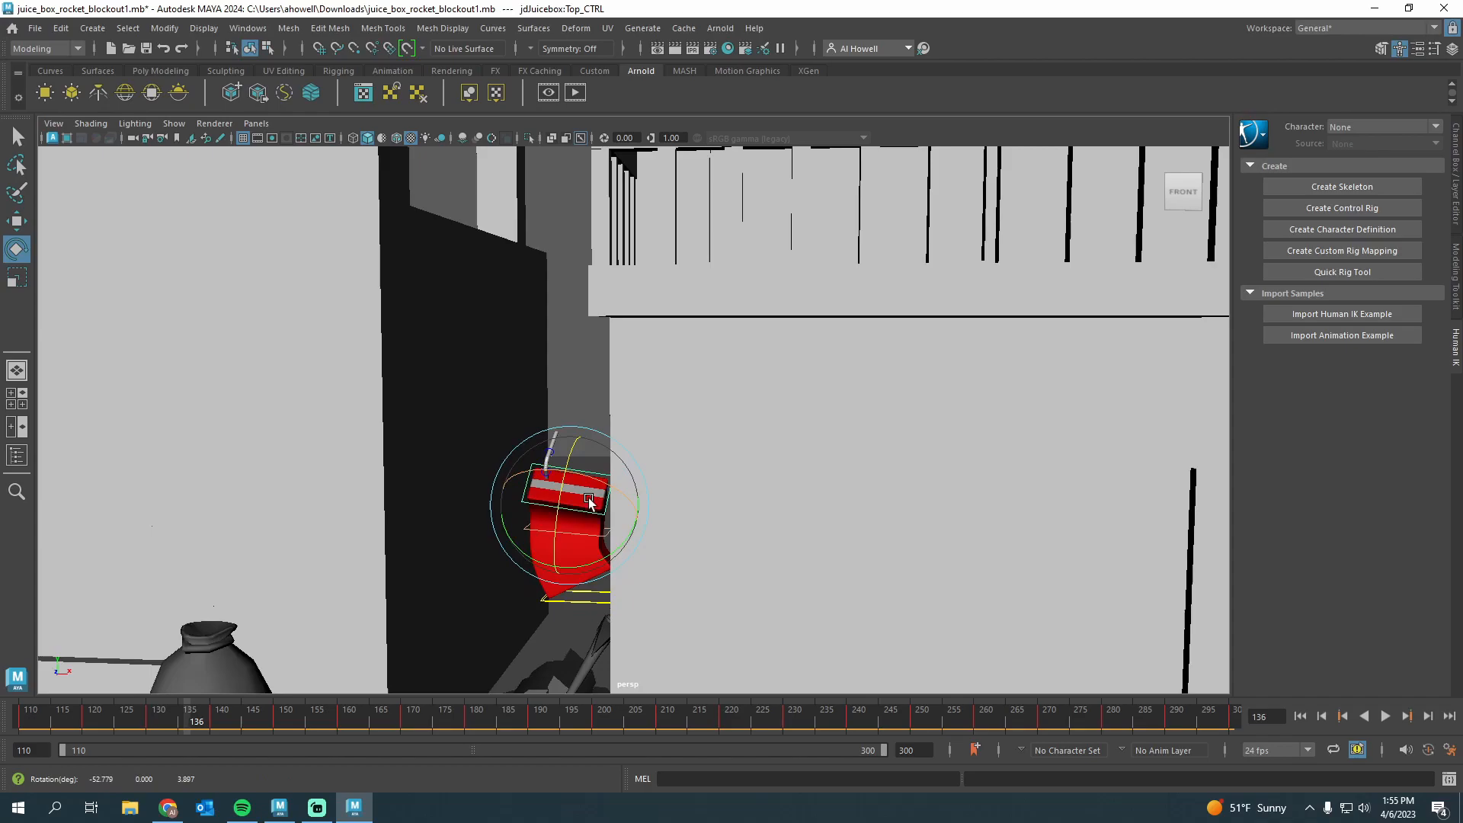